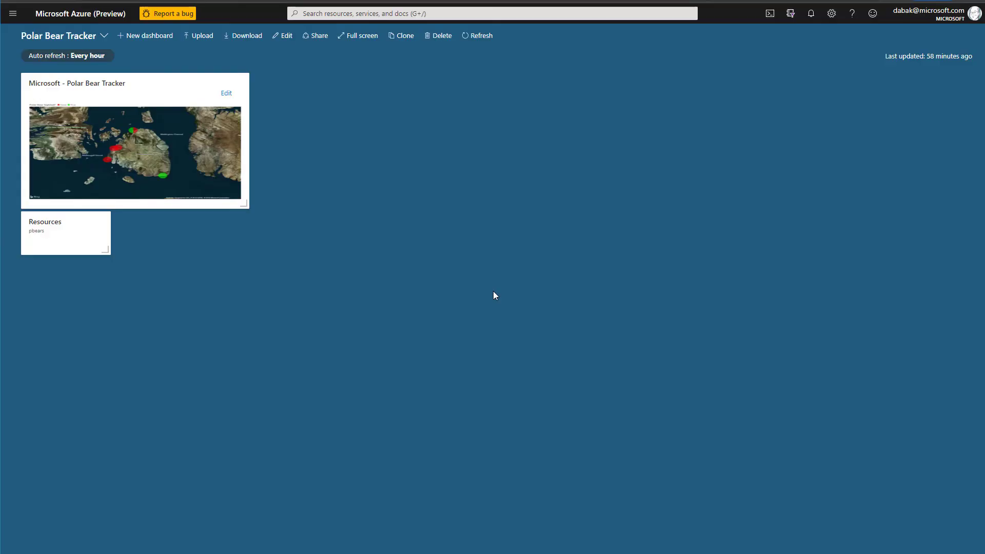
Open the query editor for pbearsdb from the pbears resource group
{"action": "left_click", "coordinate": [65, 233]}
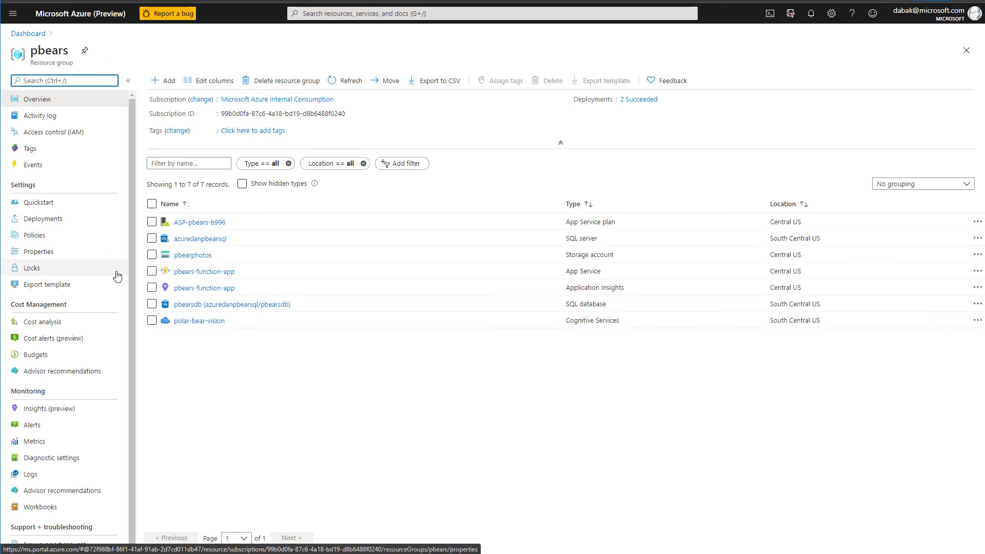
{"action": "left_click", "coordinate": [232, 304]}
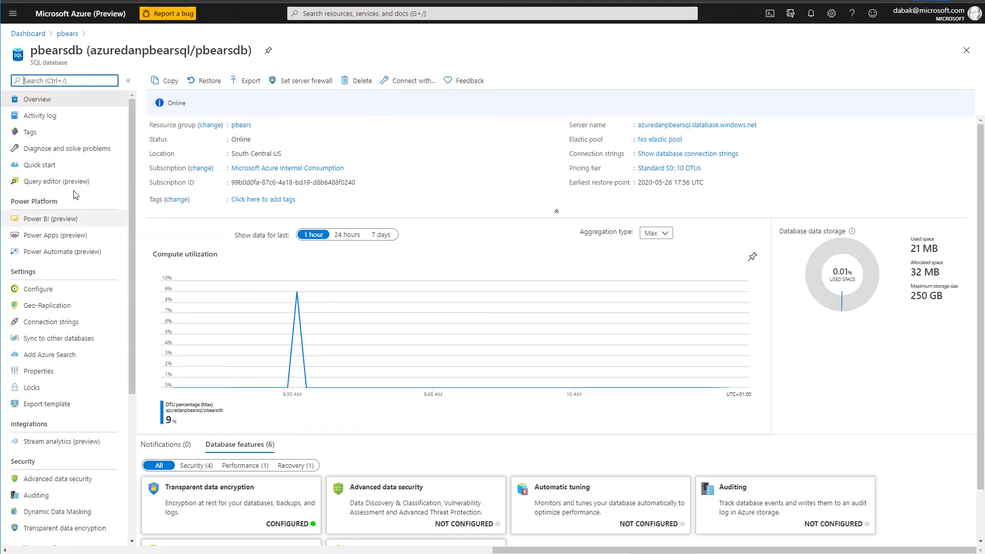
{"action": "left_click", "coordinate": [56, 181]}
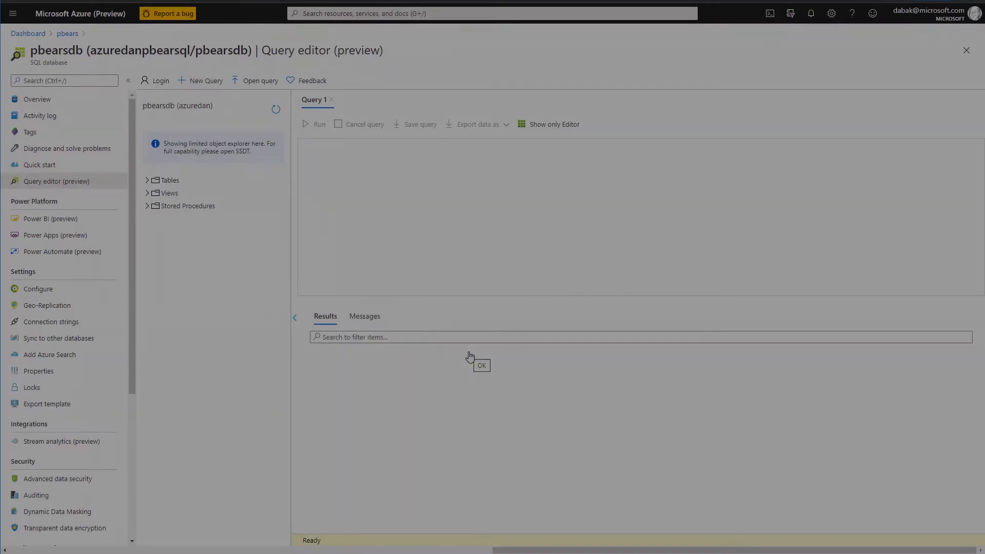
Sign in and run DELETE FROM dbo.PolarBears, removing 8 rows
{"action": "left_click", "coordinate": [481, 365]}
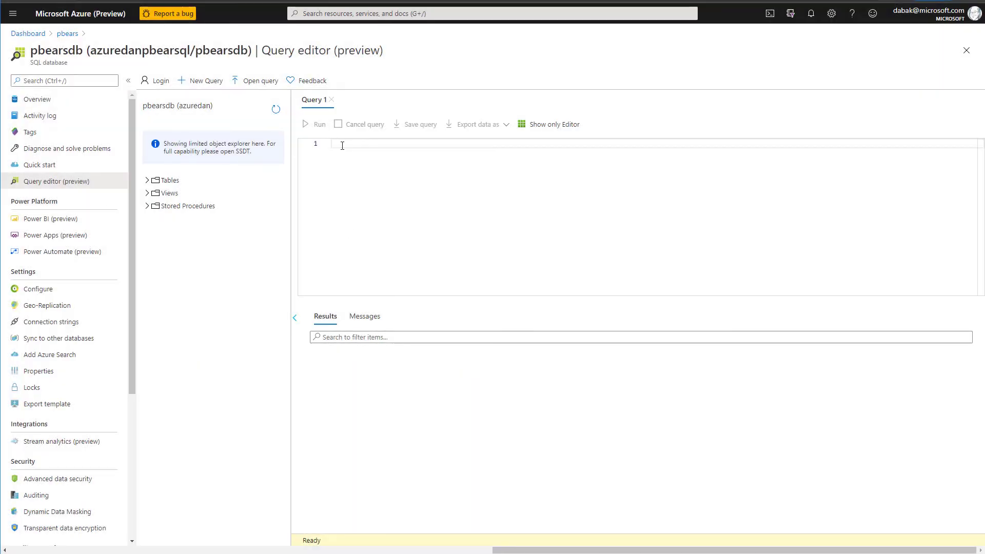
{"action": "type", "text": "DELETE FROM dbo.PolarBears"}
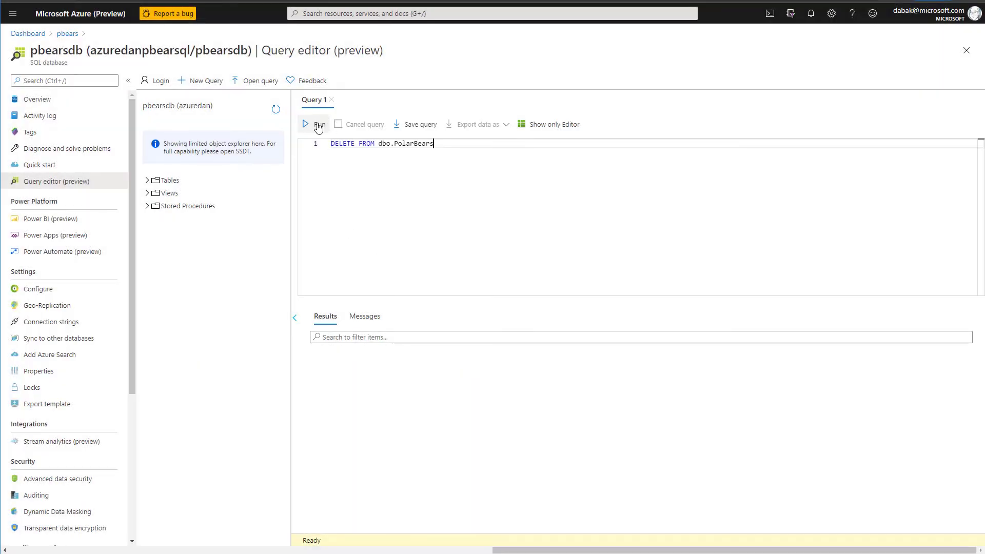
{"action": "left_click", "coordinate": [312, 124]}
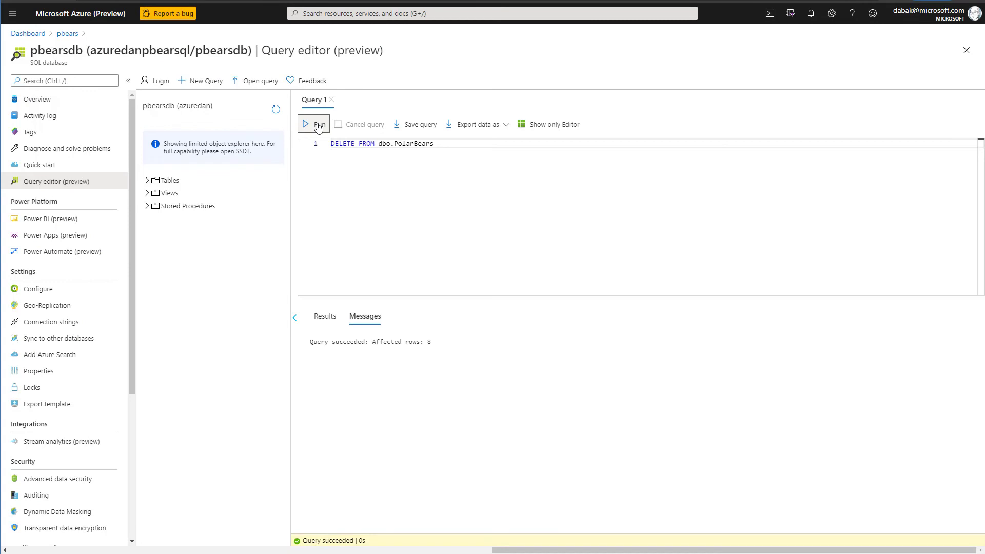
{"action": "mouse_move", "coordinate": [28, 33]}
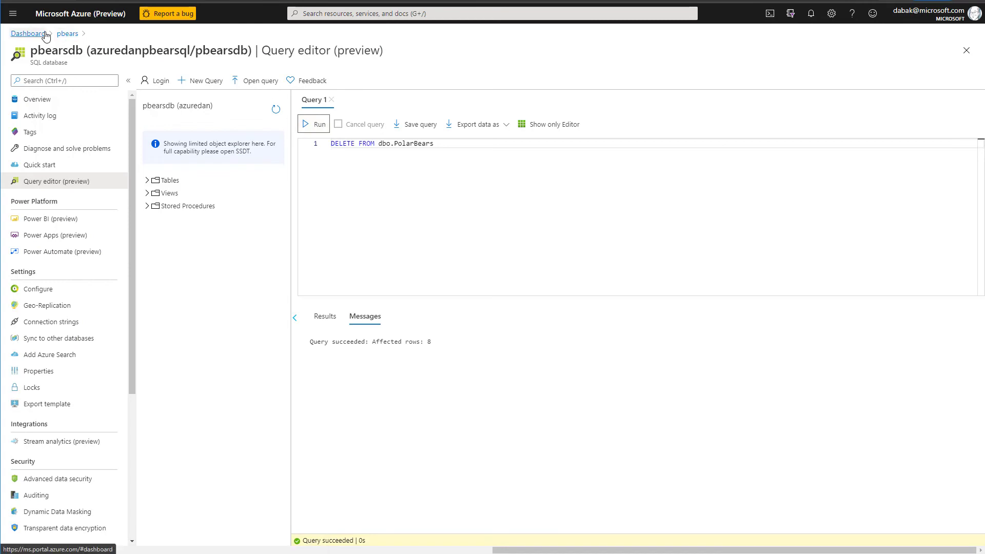
Return to the Polar Bear Tracker dashboard and enter 'node run.js' in Command Prompt
{"action": "left_click", "coordinate": [28, 33]}
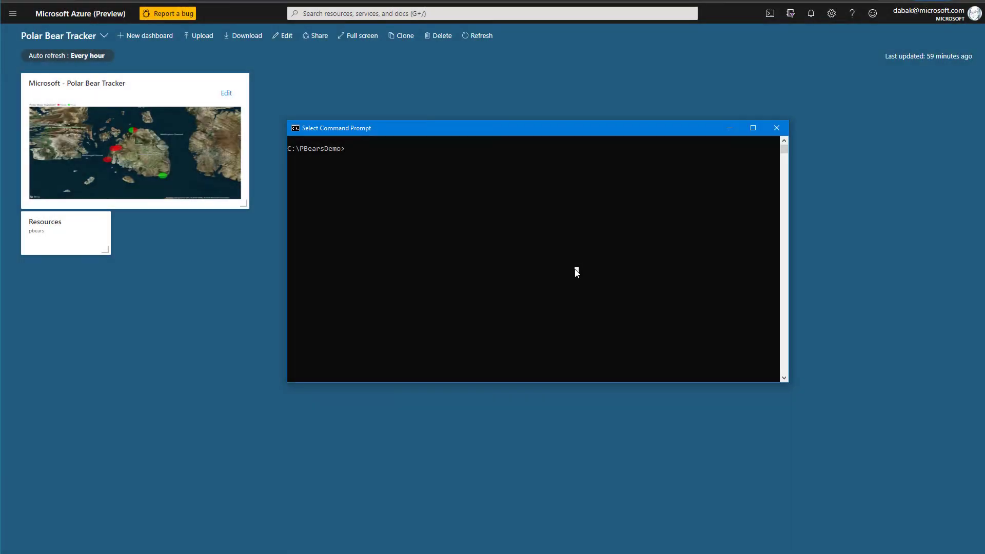
{"action": "type", "text": "node run.js"}
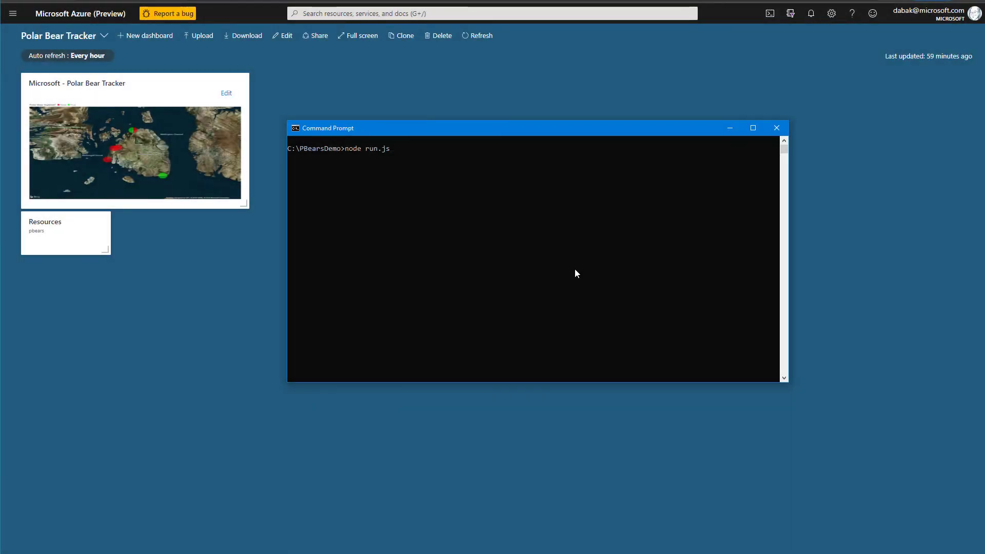